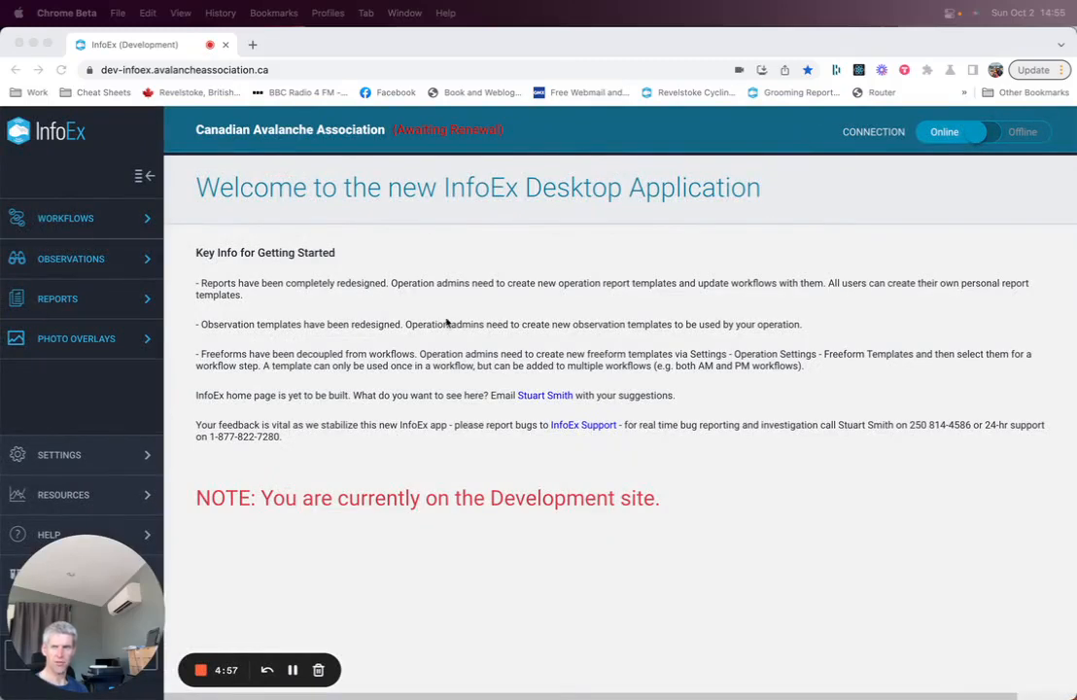
Open the Standard 2022-02-06 system report from the Reports overview.
left_click(57, 298)
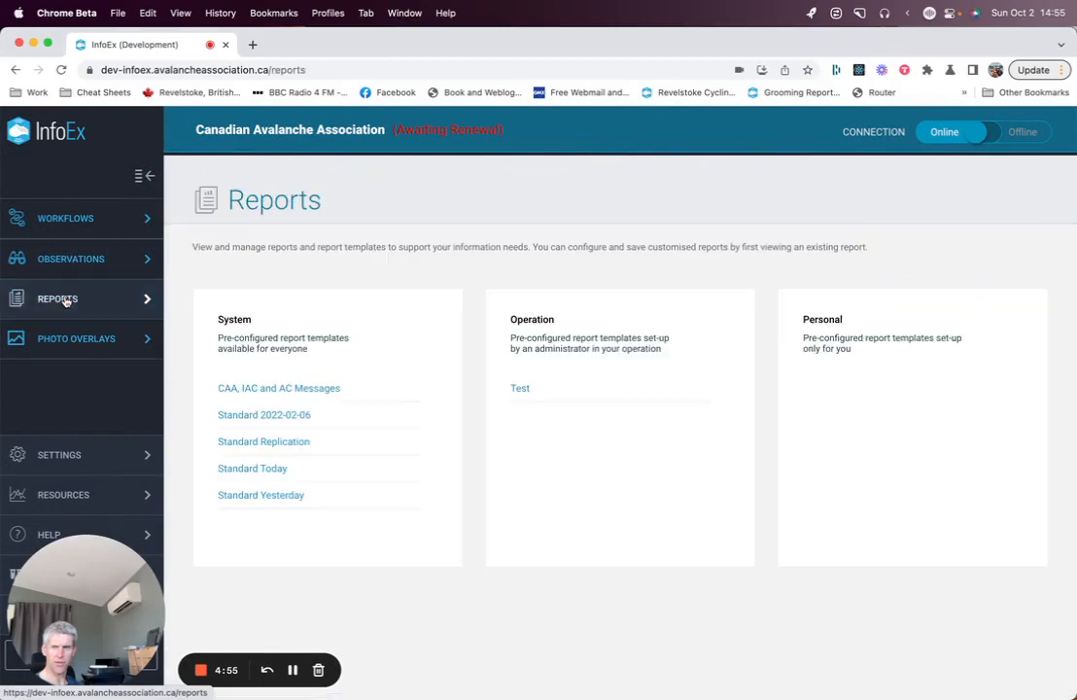
left_click(263, 414)
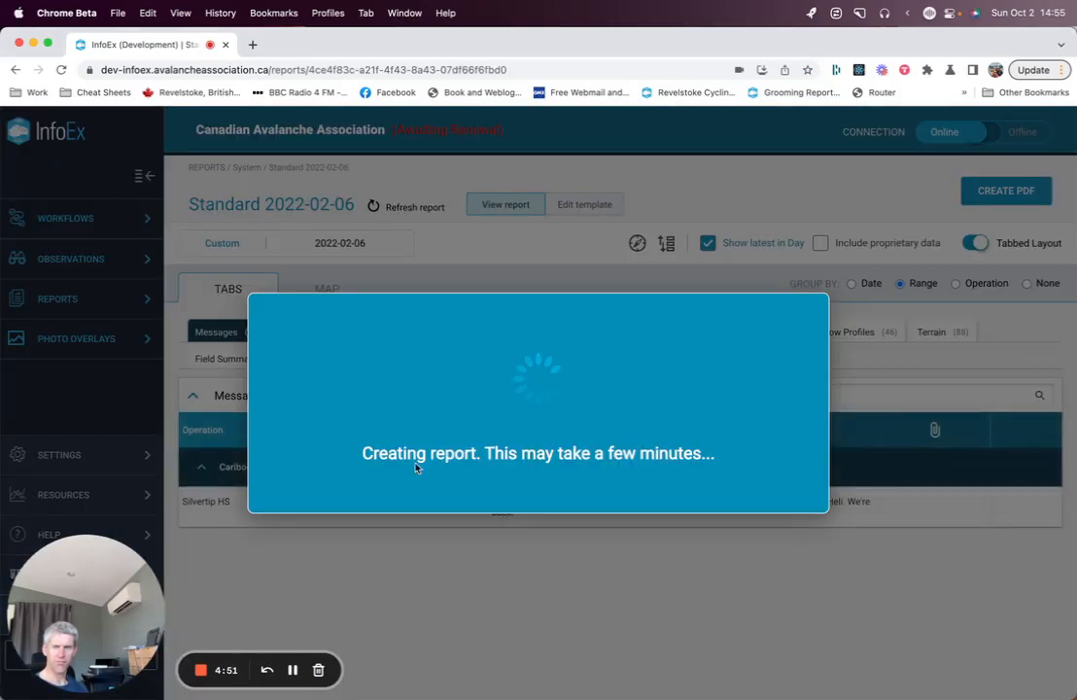
mouse_move(480, 470)
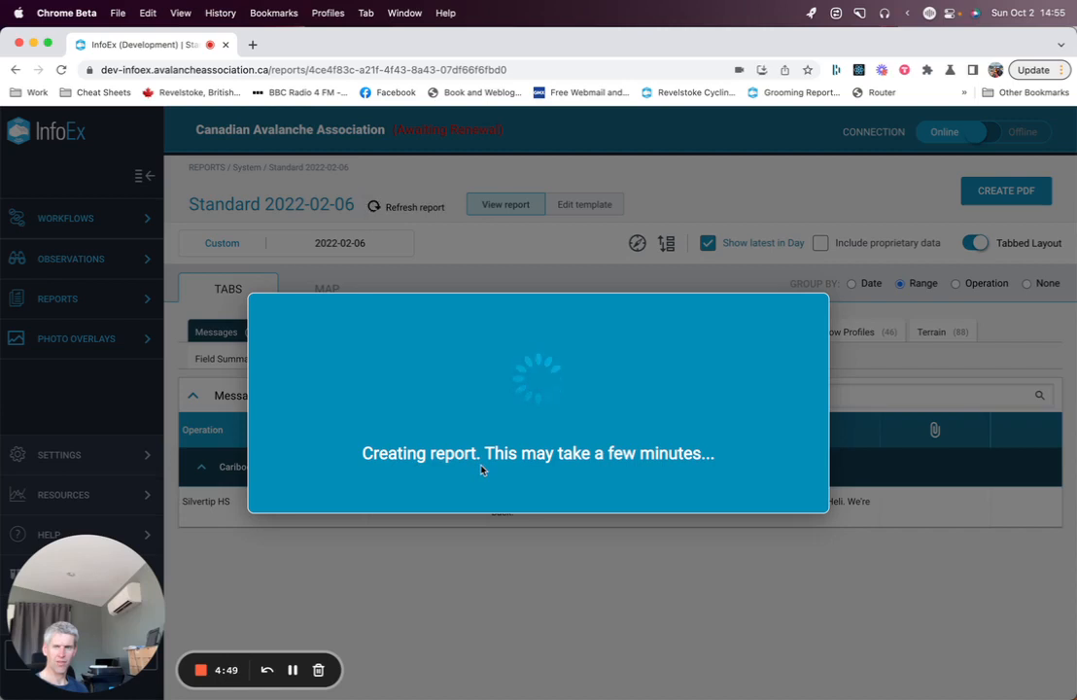
mouse_move(625, 470)
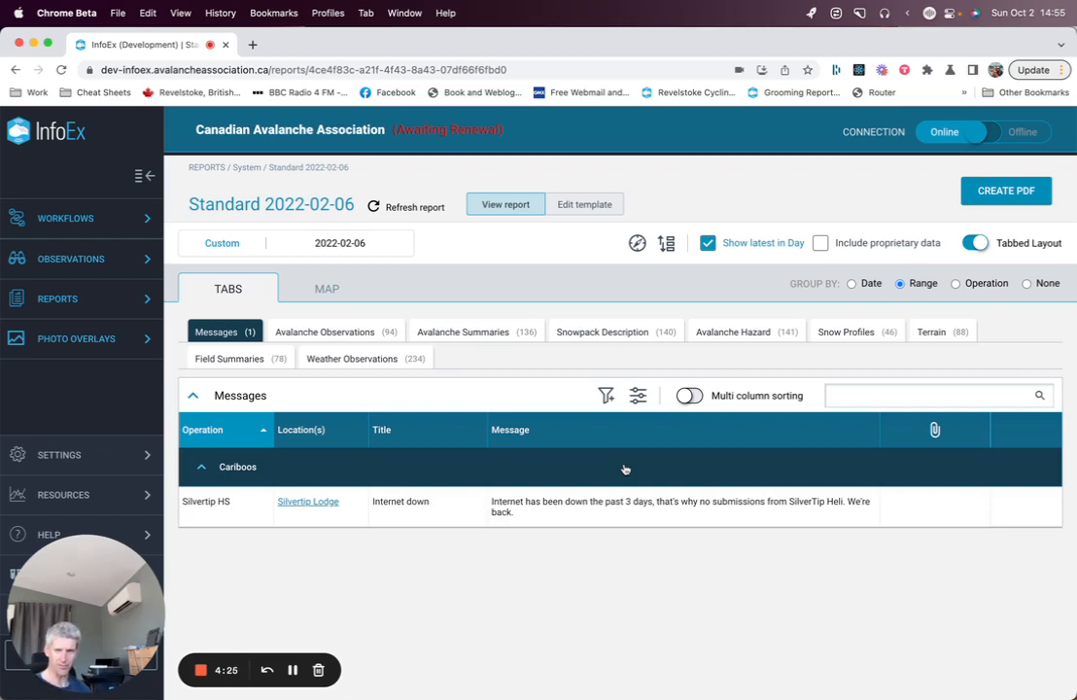
mouse_move(598, 294)
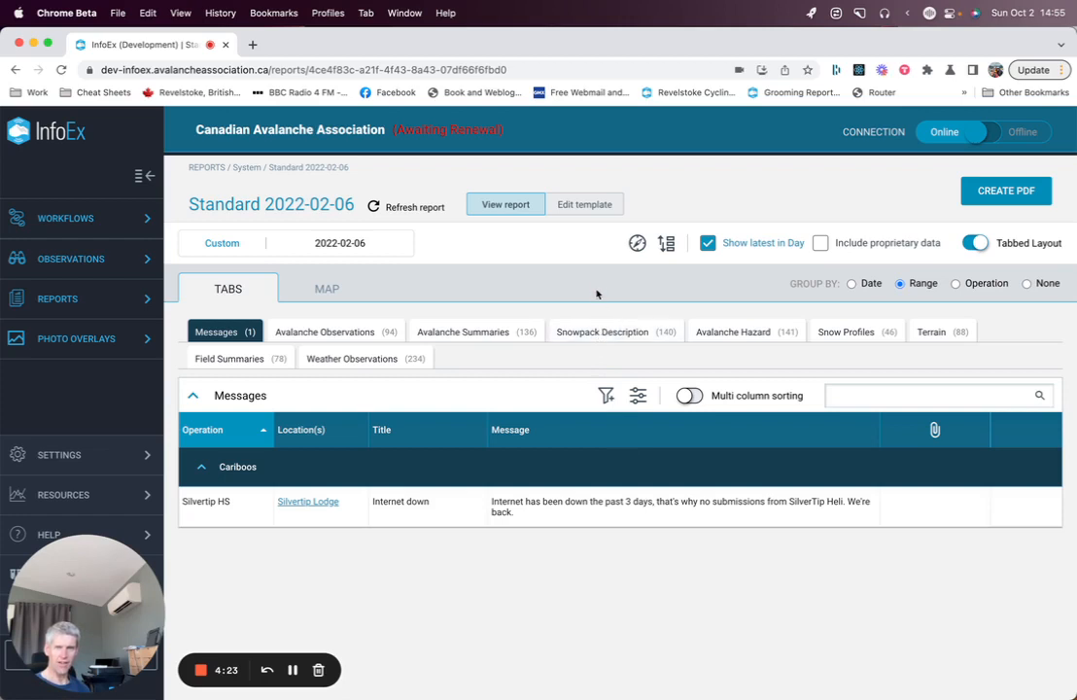
mouse_move(478, 302)
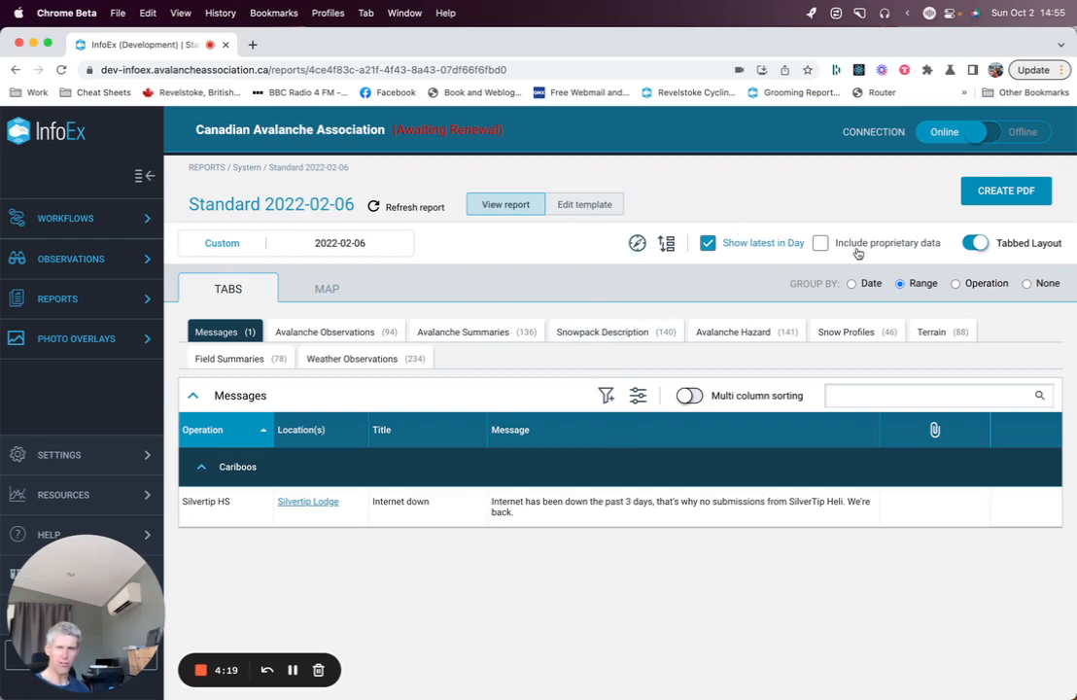
mouse_move(520, 191)
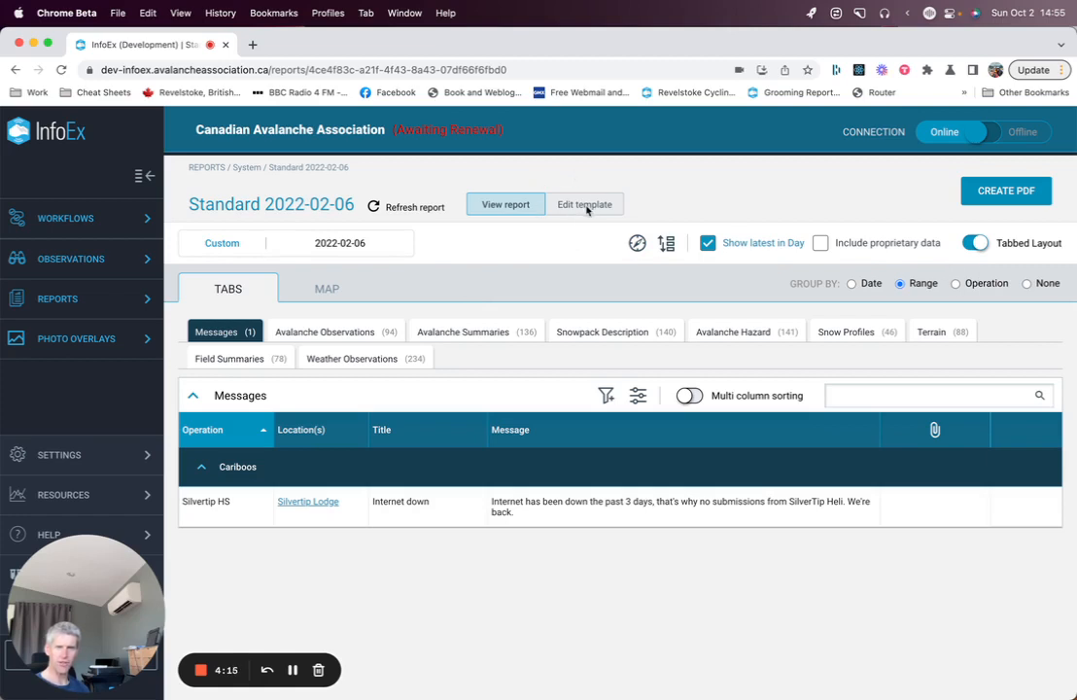
Start editing the template and explore the date picker, leaving the 2022-02-06 range unchanged.
left_click(584, 204)
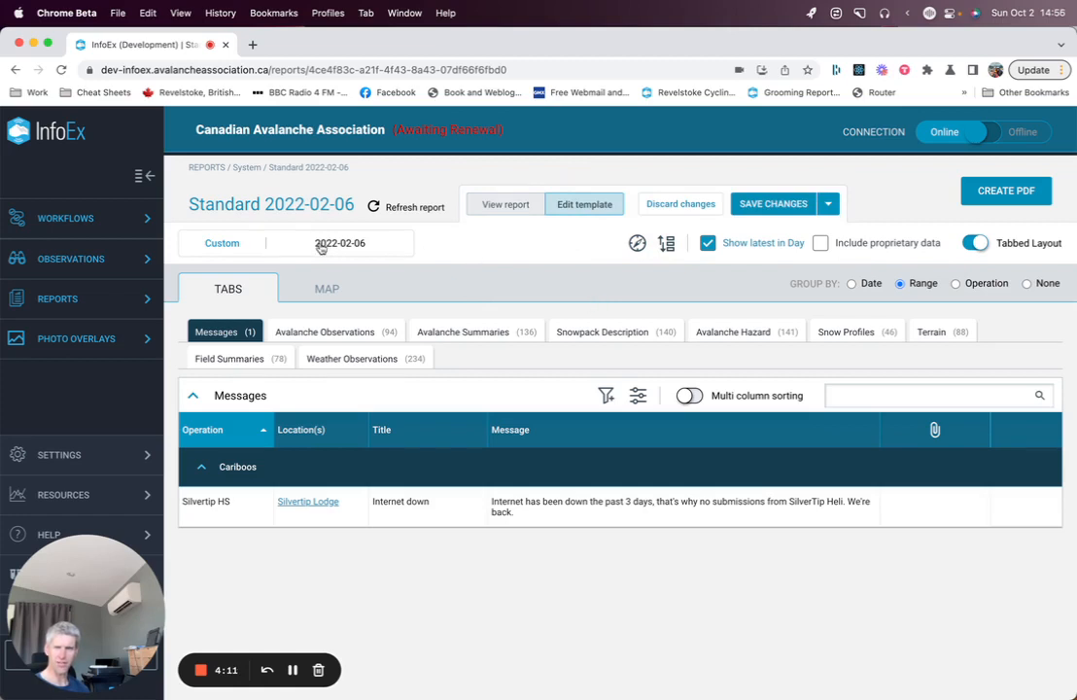
left_click(339, 243)
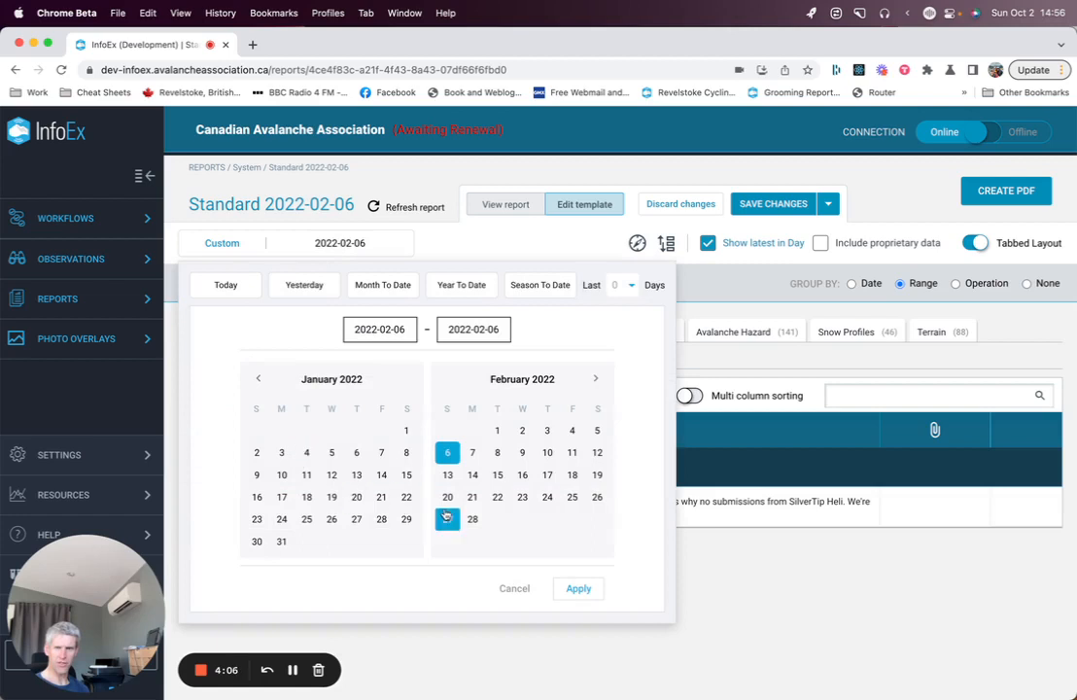
mouse_move(544, 519)
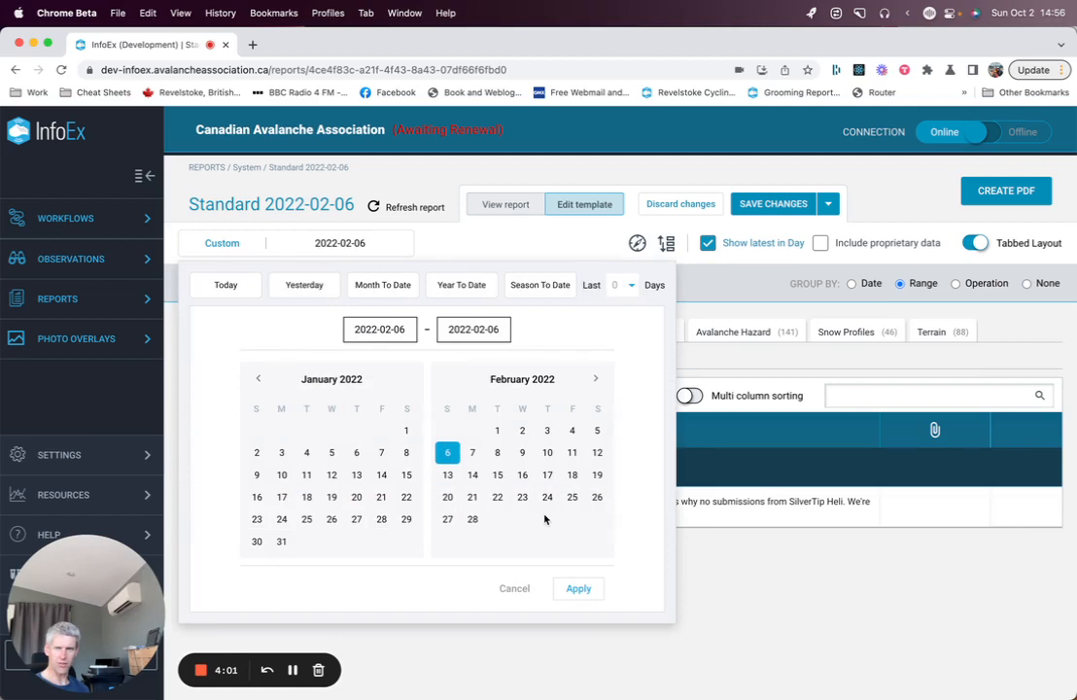
mouse_move(545, 397)
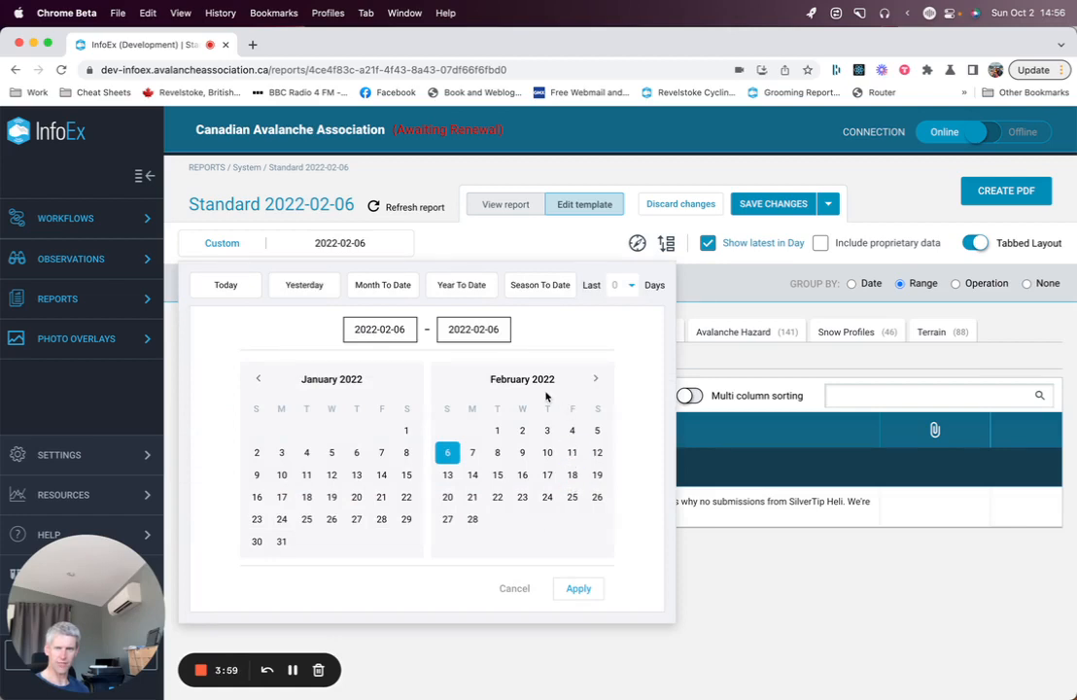
mouse_move(265, 289)
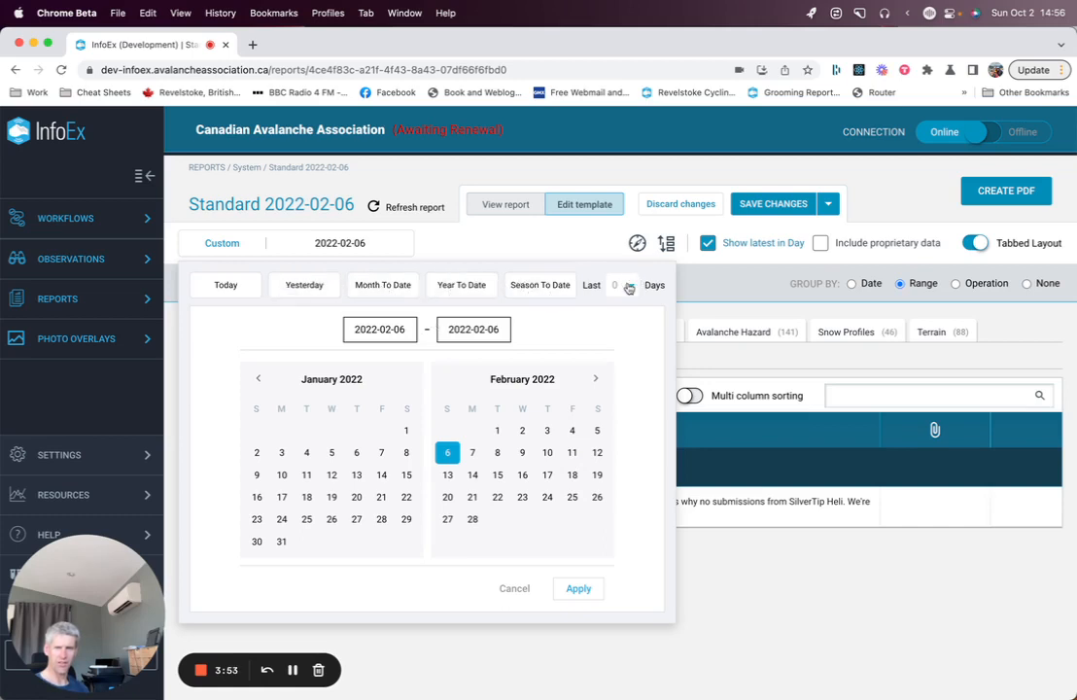
left_click(614, 284)
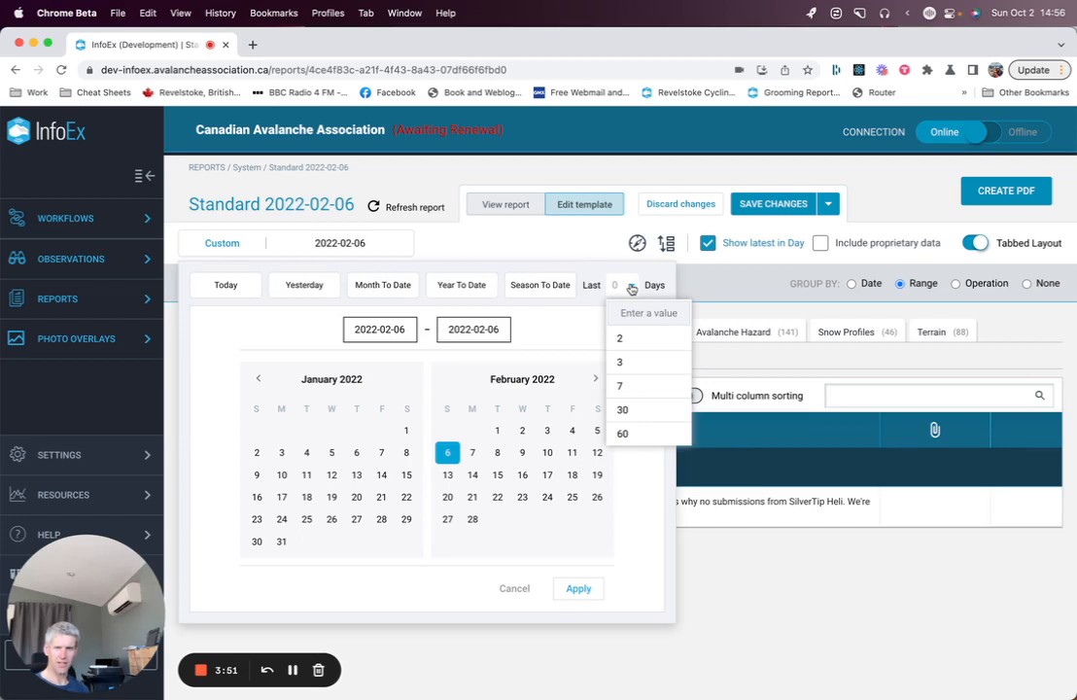
left_click(497, 474)
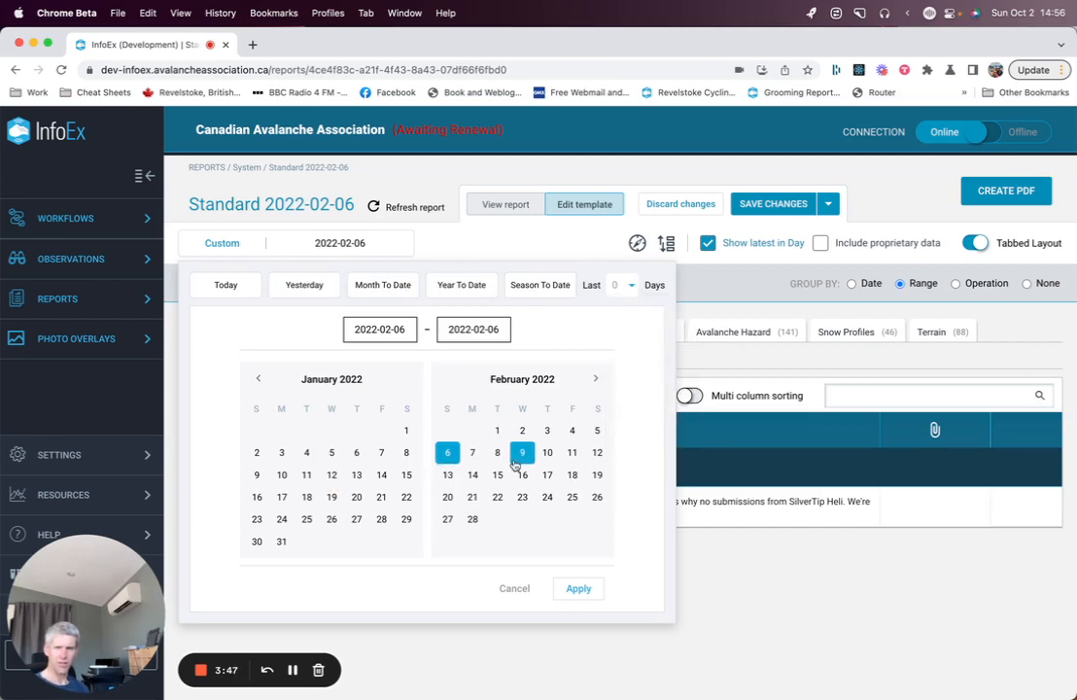
left_click(472, 452)
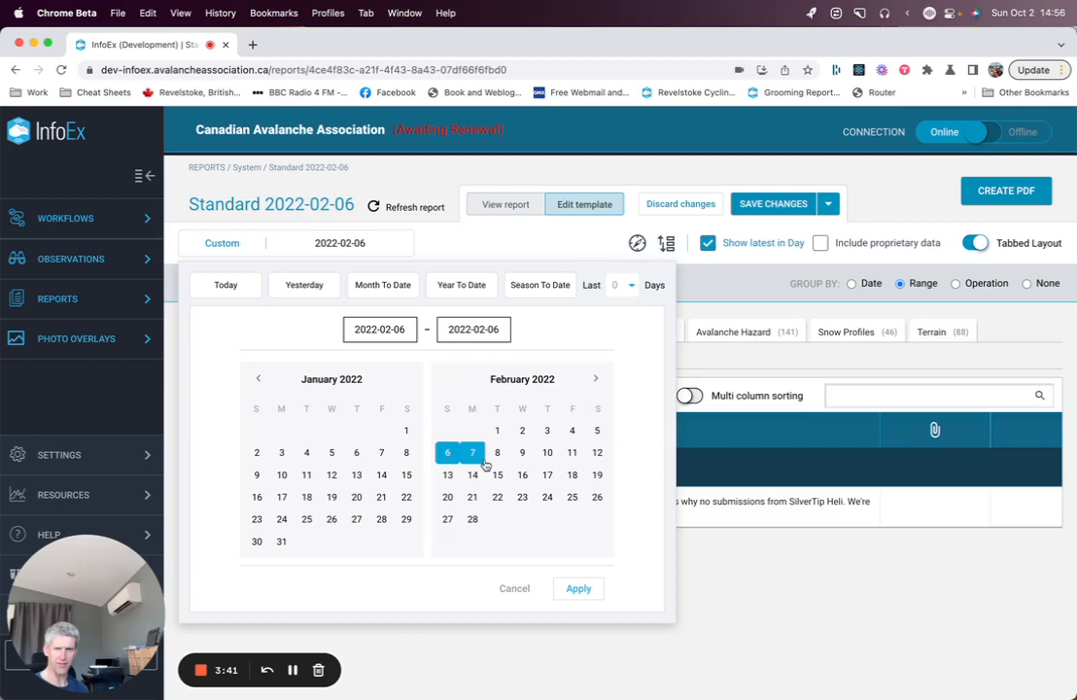
left_click(472, 452)
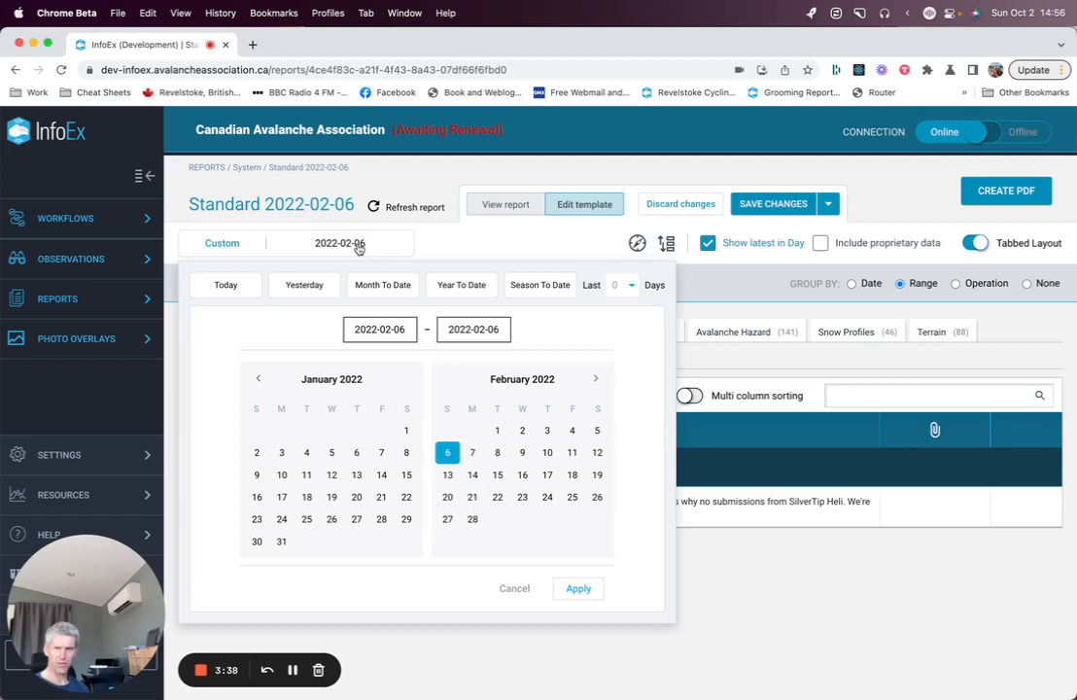
mouse_move(522, 582)
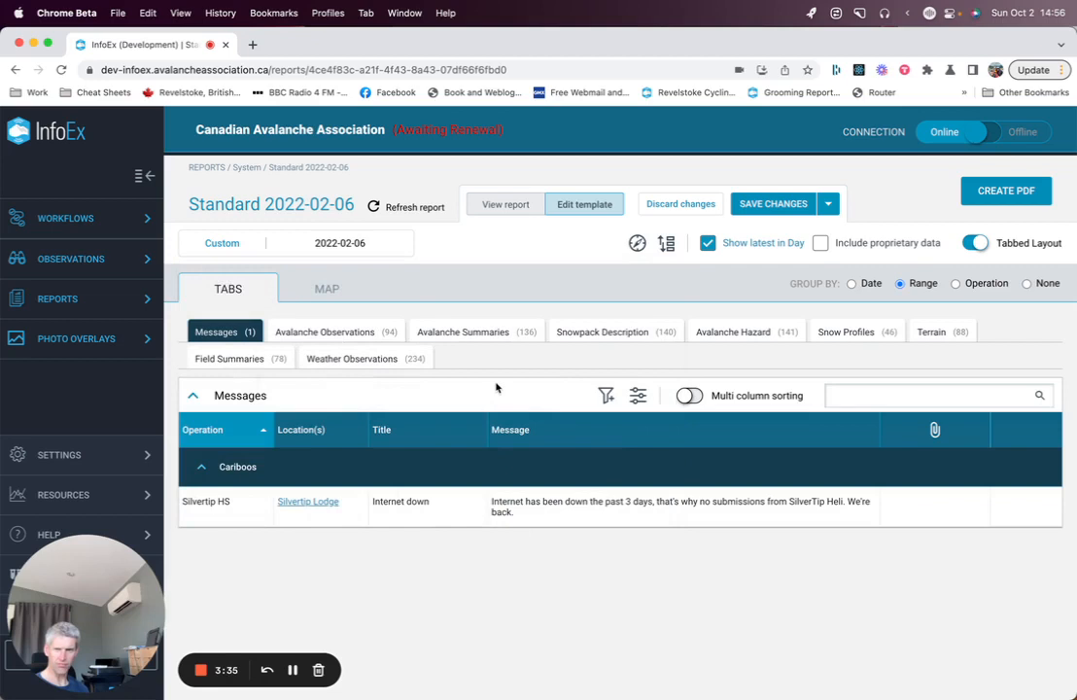
mouse_move(638, 243)
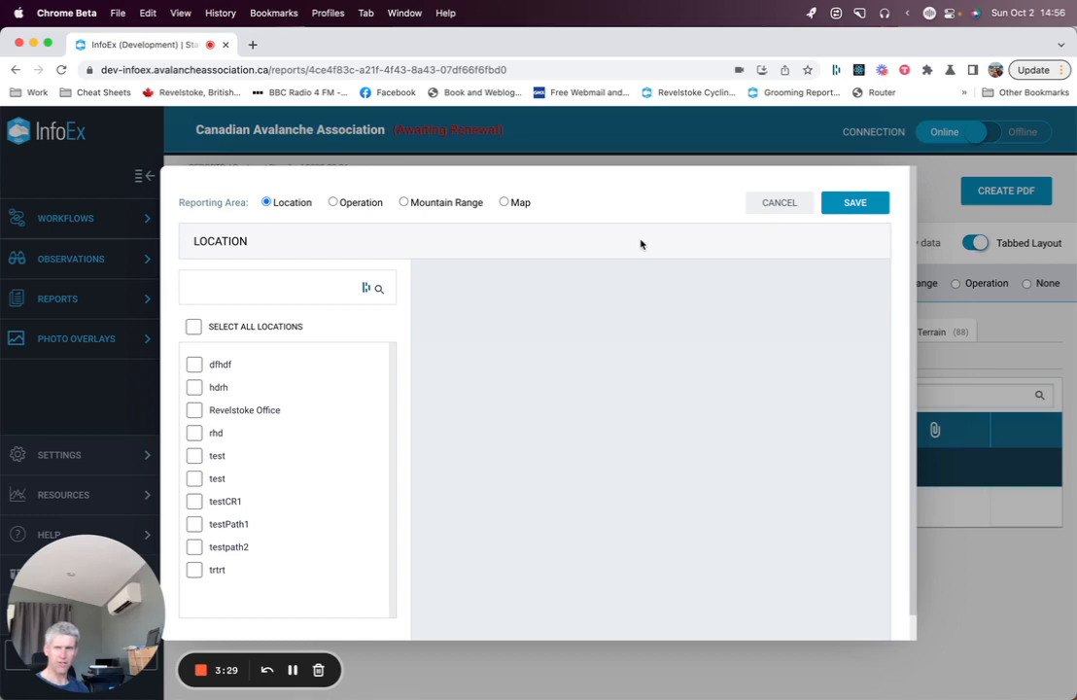
mouse_move(469, 267)
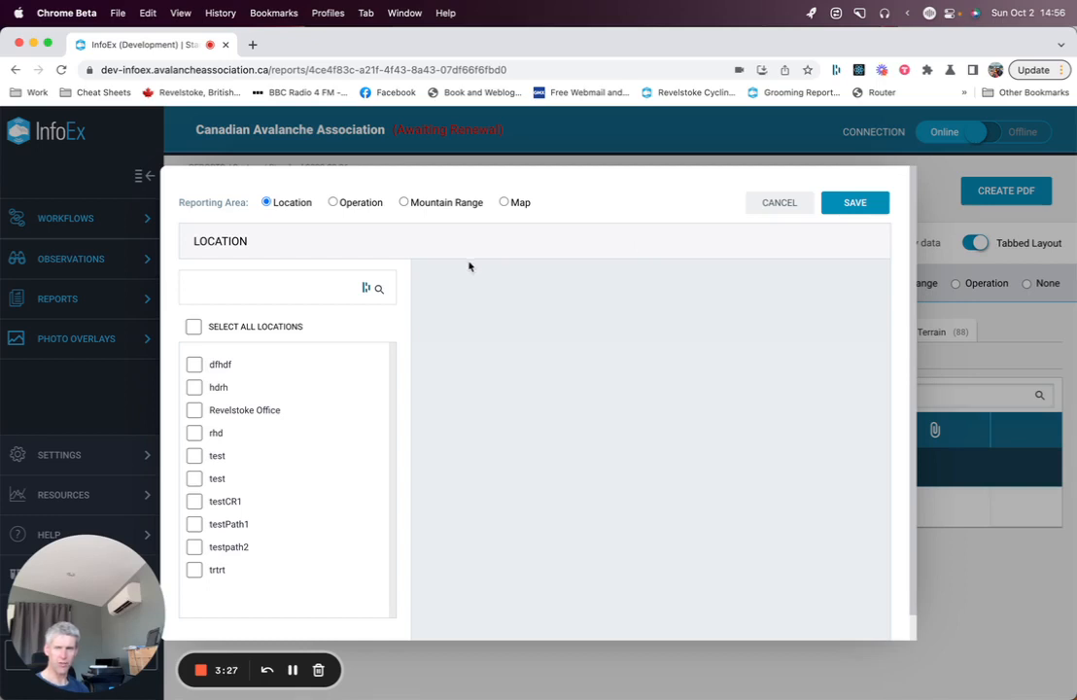
mouse_move(277, 240)
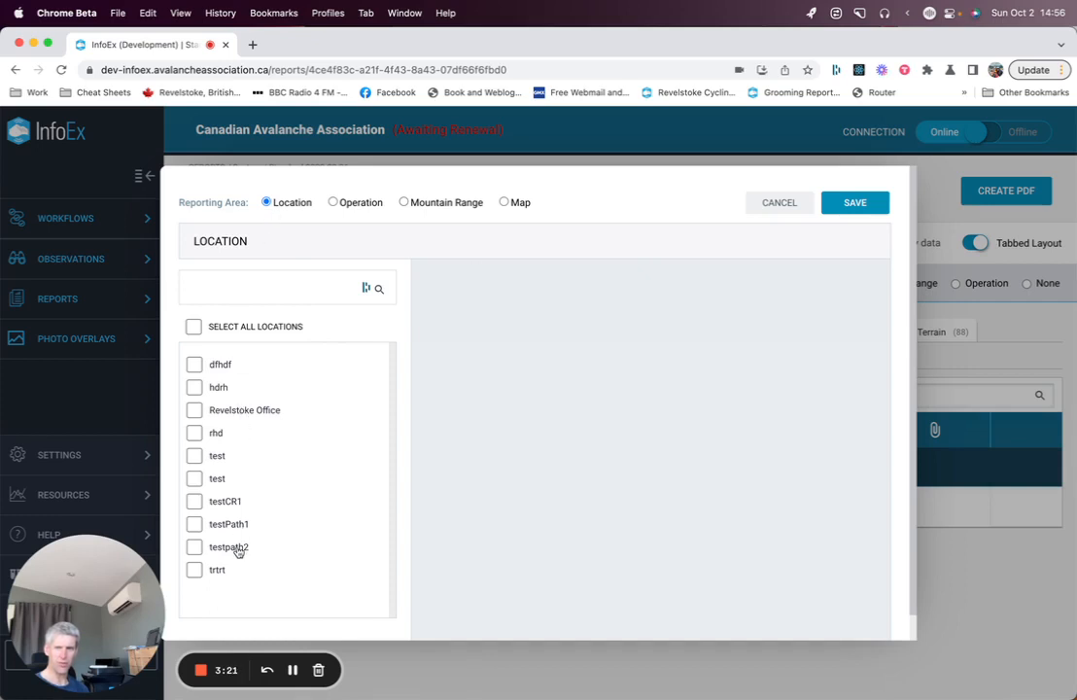
mouse_move(306, 176)
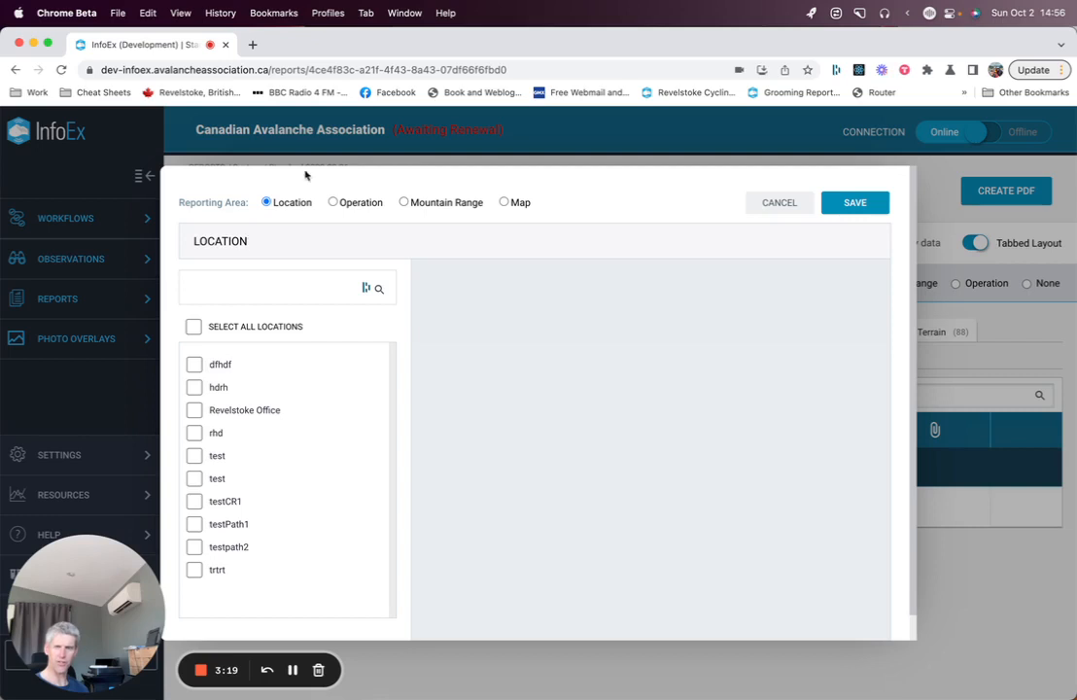
Set the reporting area to a drawn map polygon around Revelstoke and apply it.
left_click(332, 202)
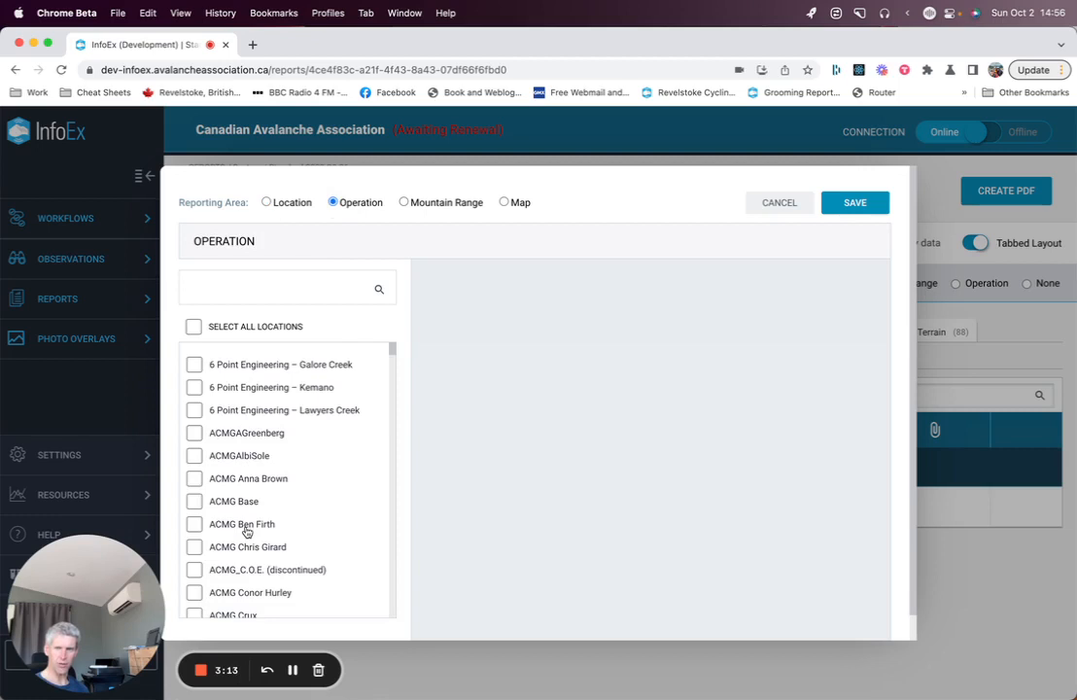
mouse_move(404, 202)
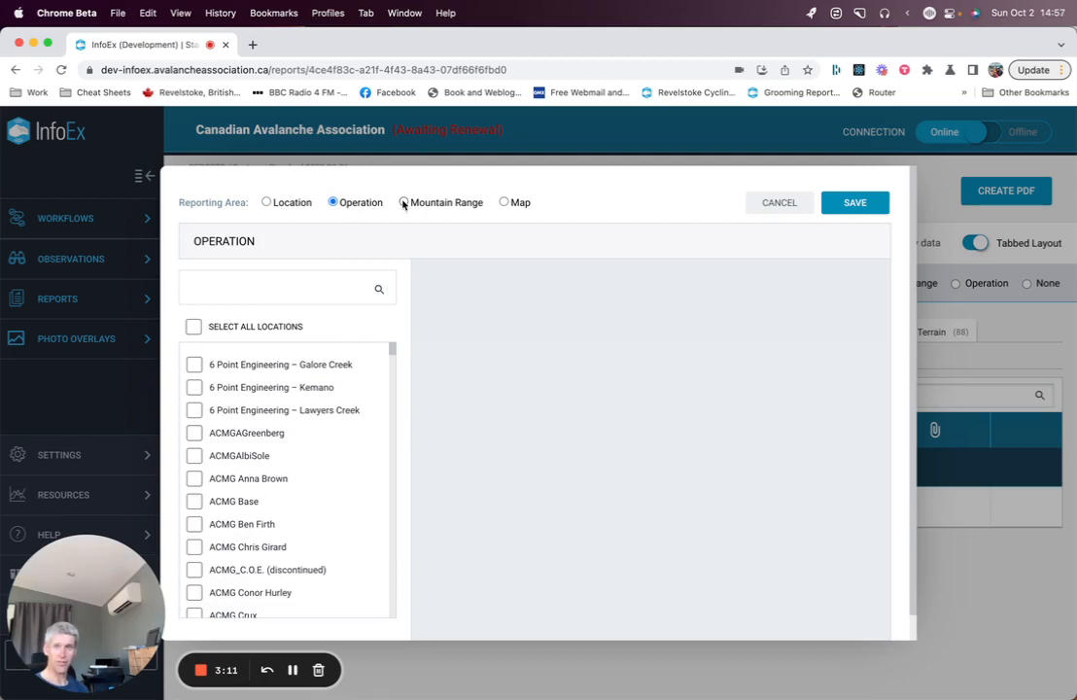
left_click(403, 202)
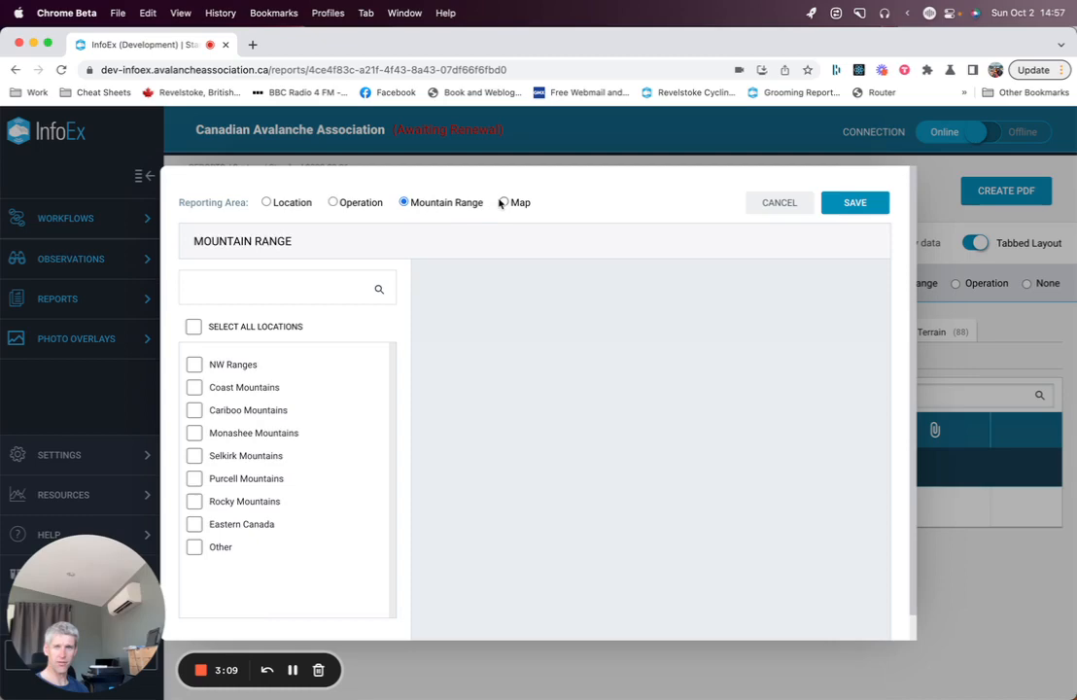
left_click(502, 202)
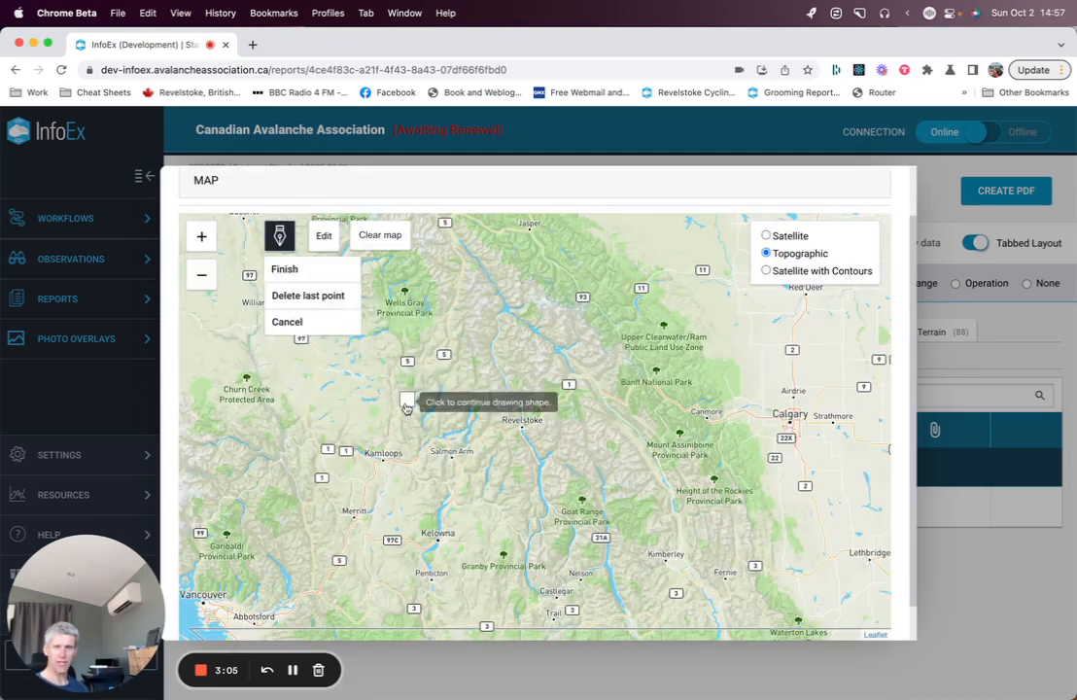
left_click(592, 331)
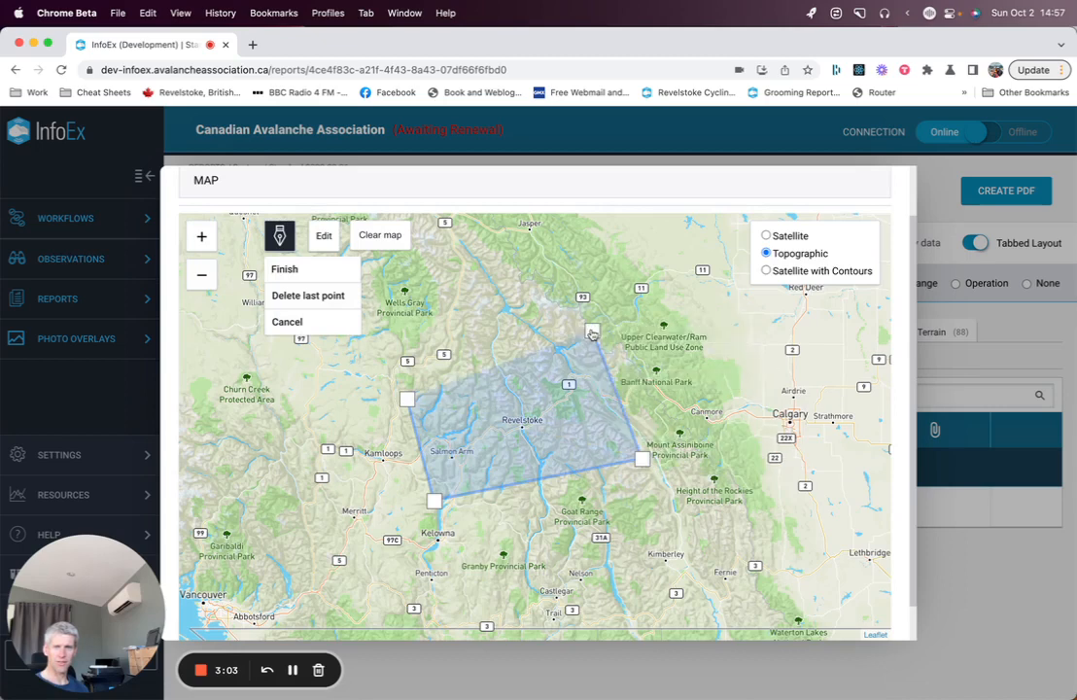
left_click(285, 269)
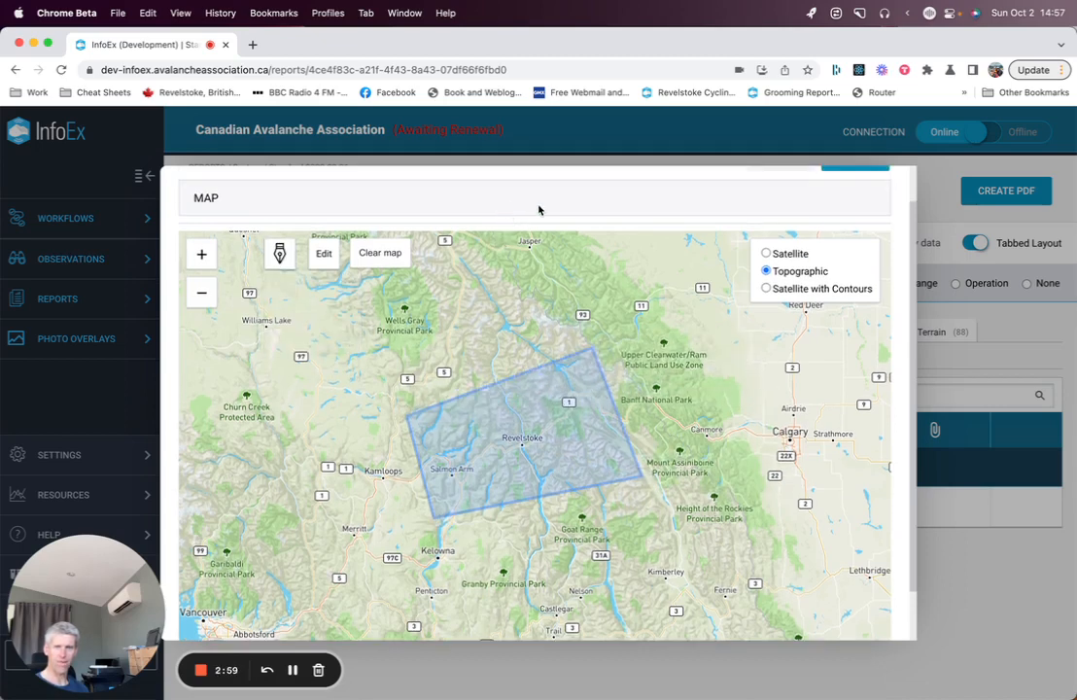
left_click(227, 287)
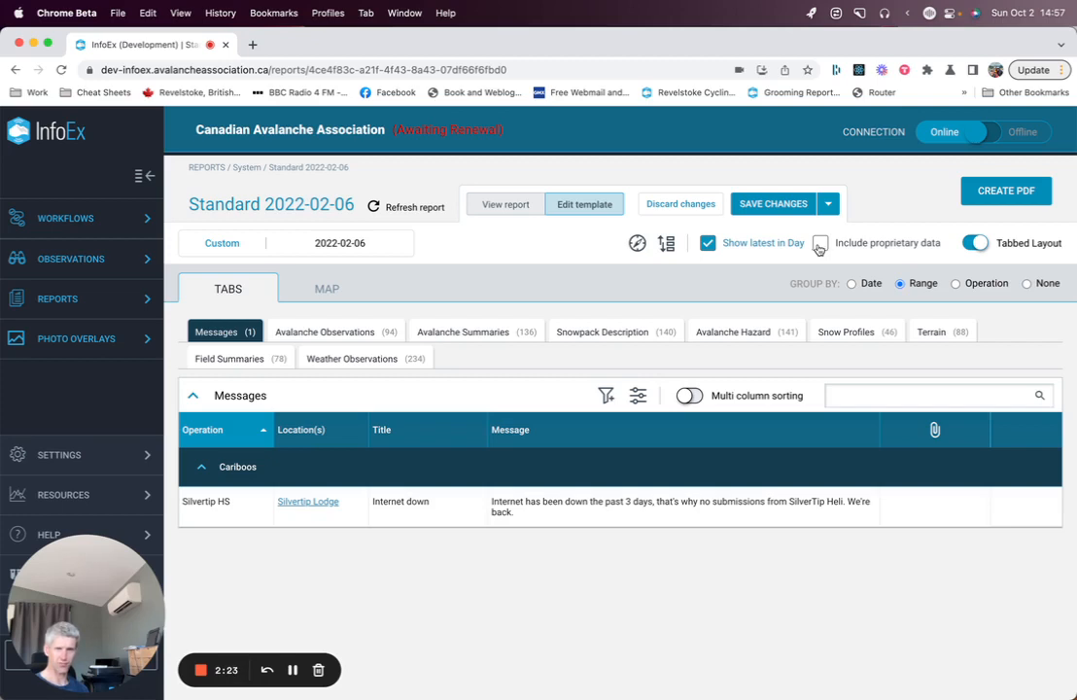
Open the report template's table display list with its nine checked tables.
left_click(668, 243)
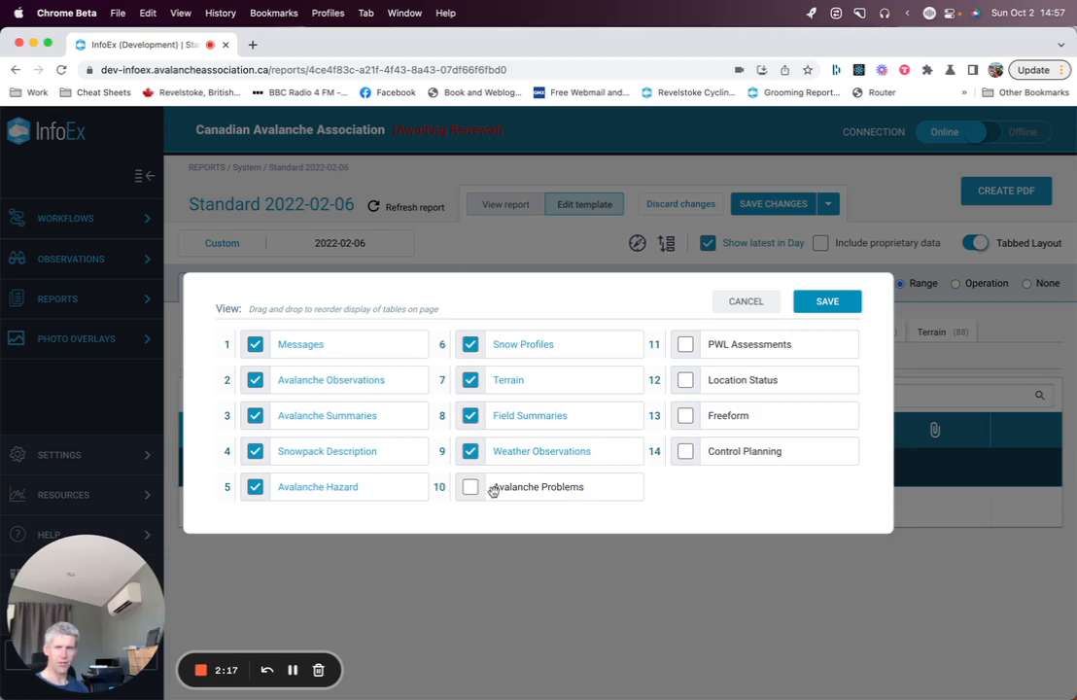
Include Avalanche Problems and PWL Assessments, move Field Summaries to second place, and close the list.
left_click(471, 486)
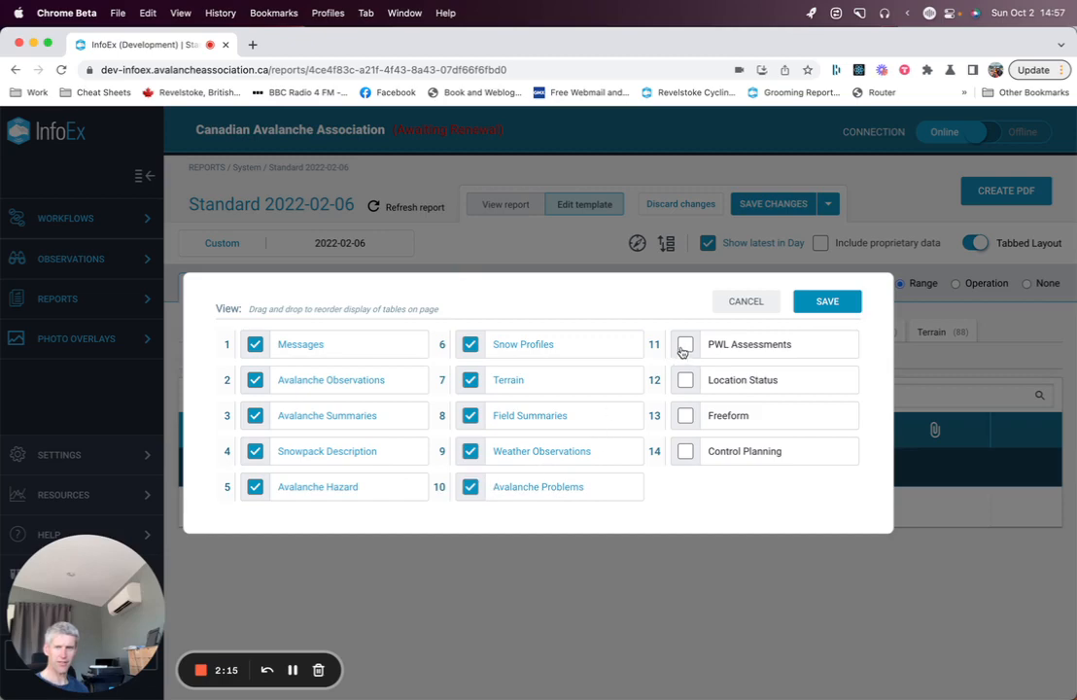
left_click(685, 344)
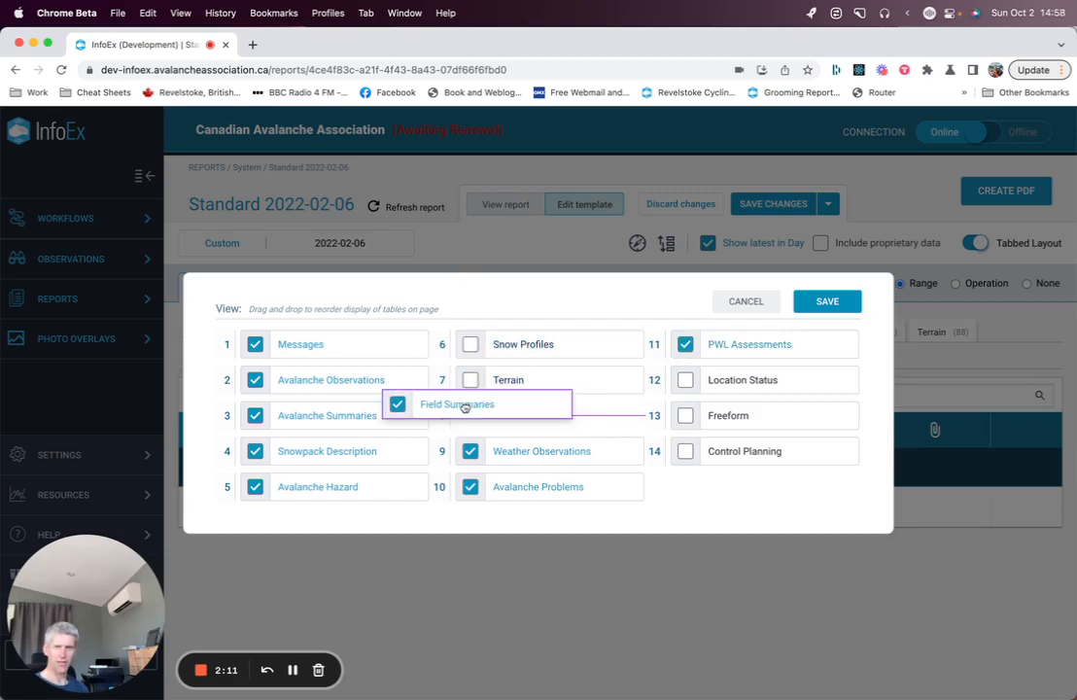
left_click_drag(457, 403, 315, 379)
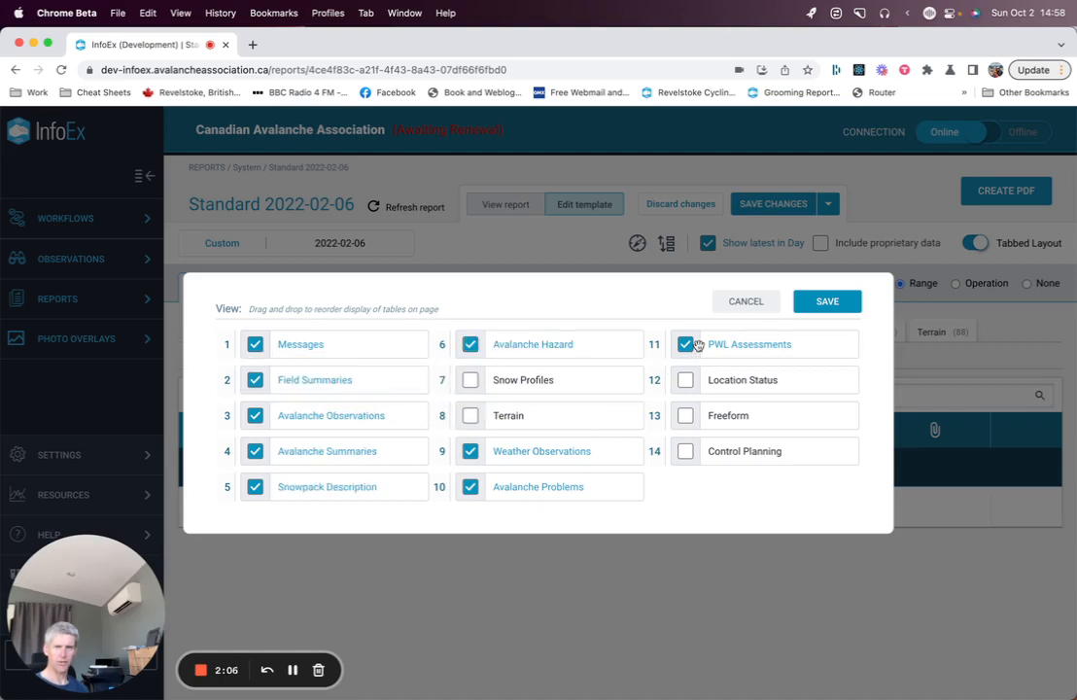
left_click(826, 301)
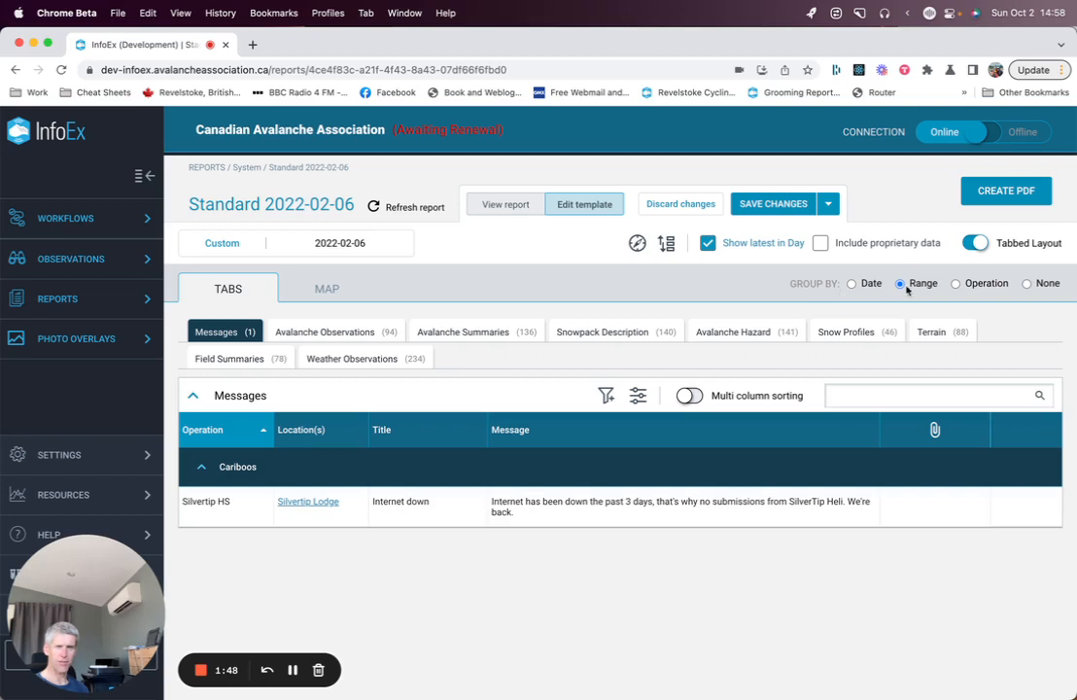
mouse_move(1006, 284)
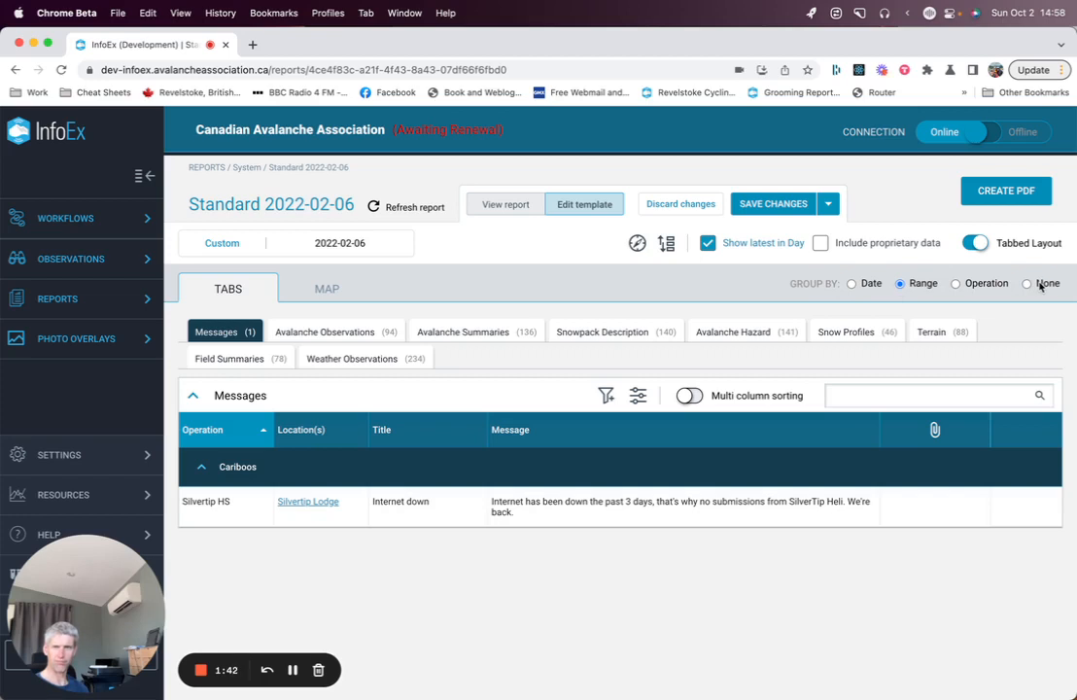
mouse_move(886, 254)
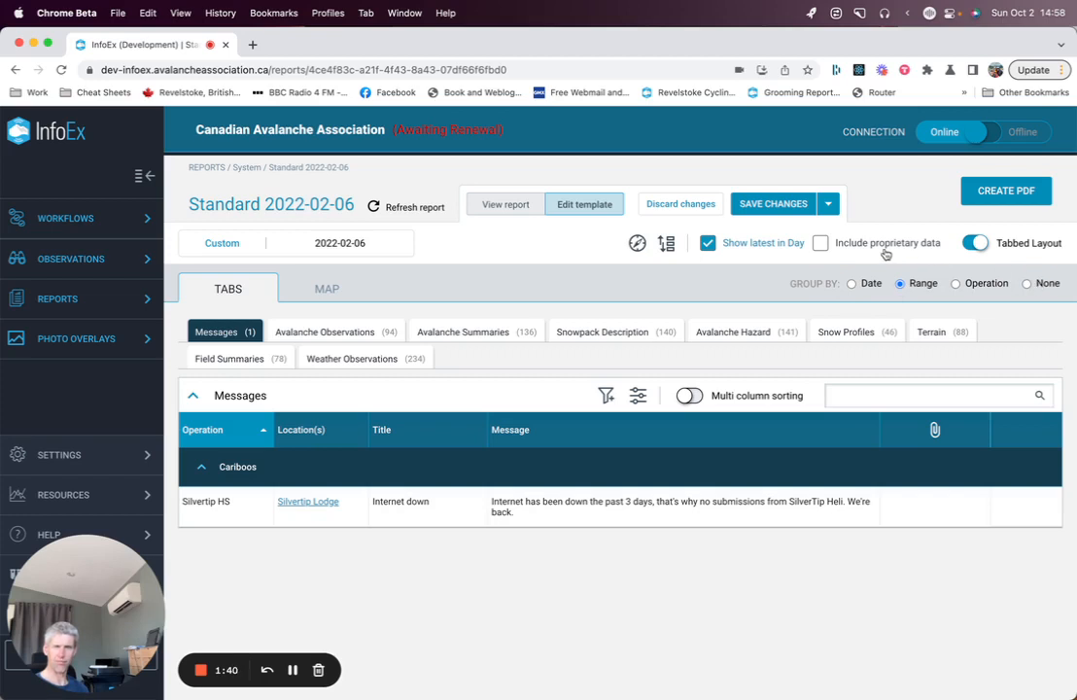
mouse_move(636, 396)
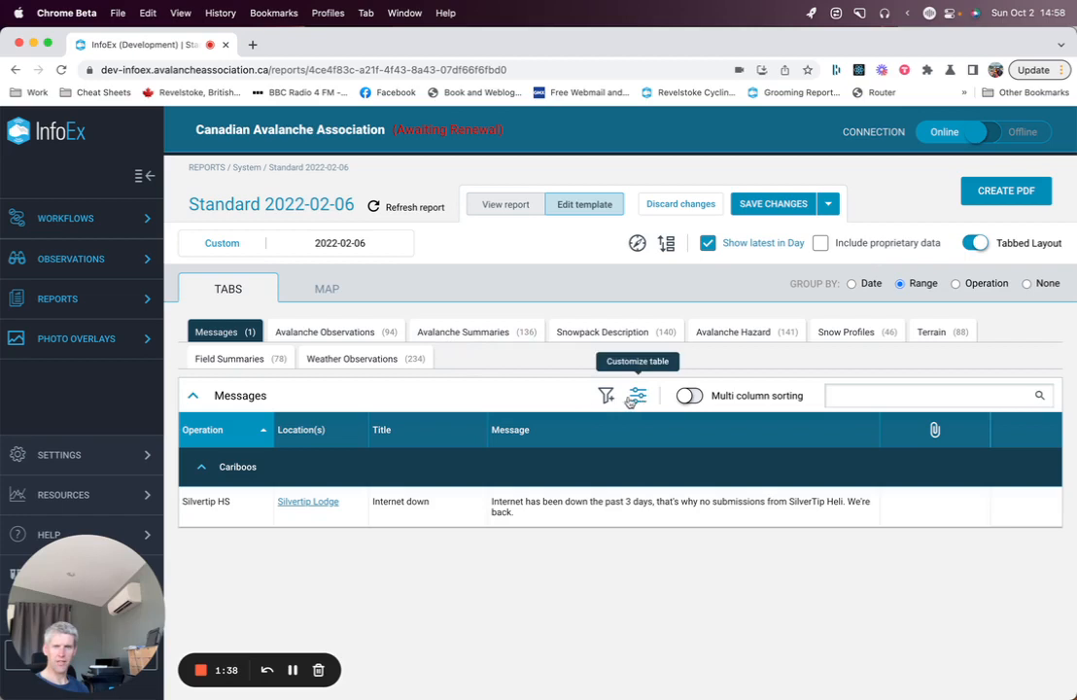
mouse_move(725, 288)
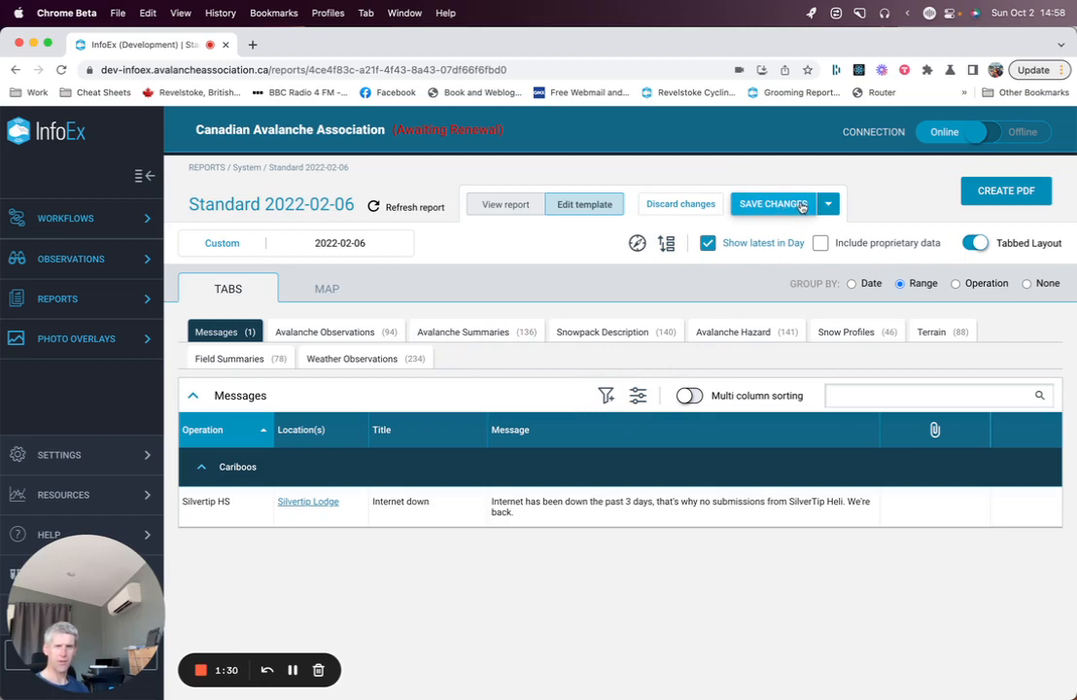
Save the template as a new operation template named Test2.
left_click(827, 204)
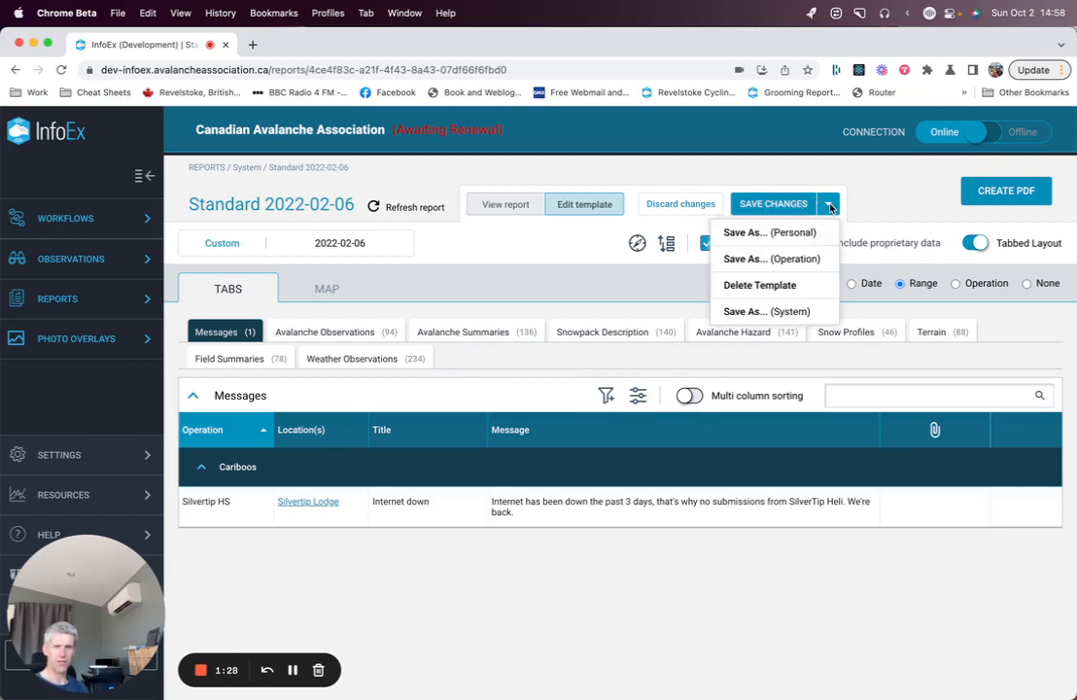
mouse_move(771, 258)
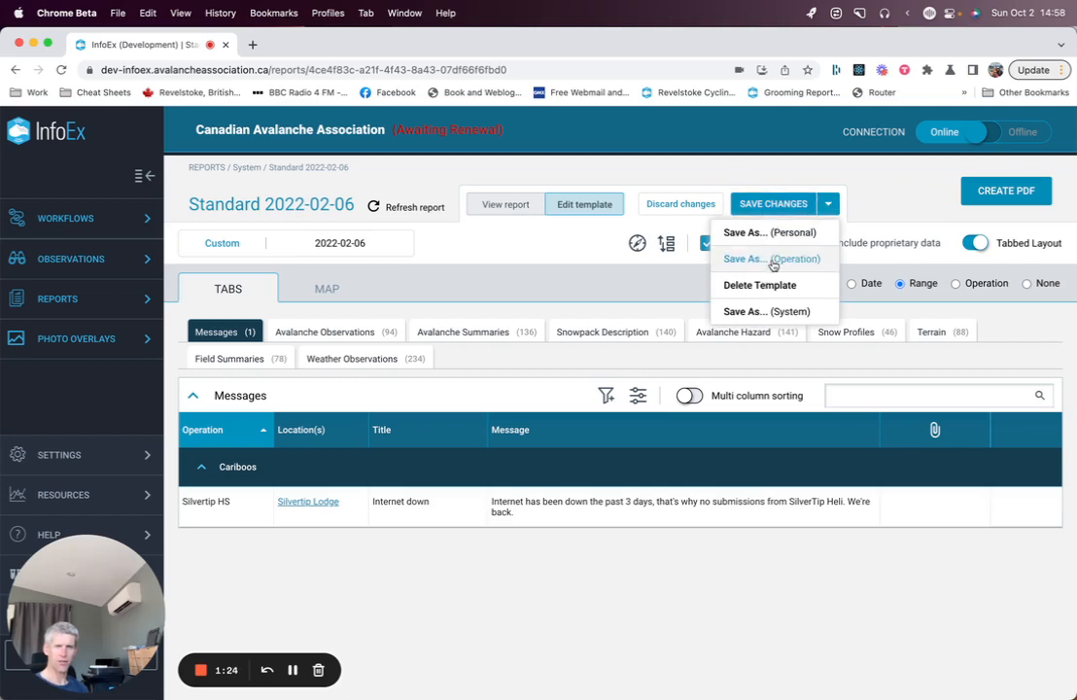
left_click(772, 258)
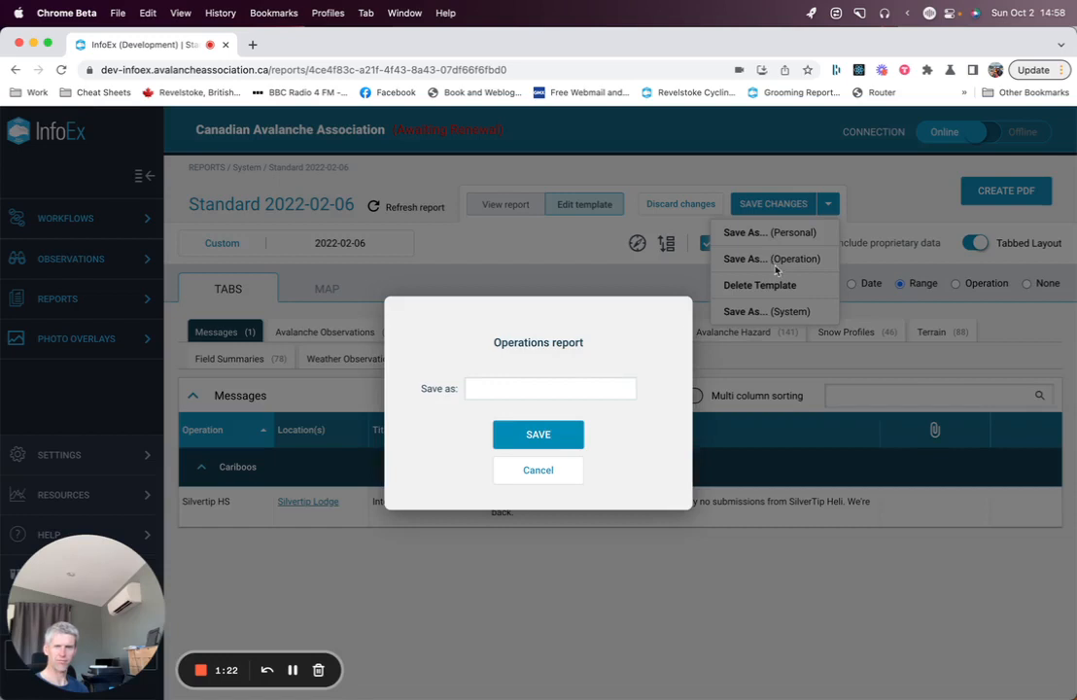
type("T")
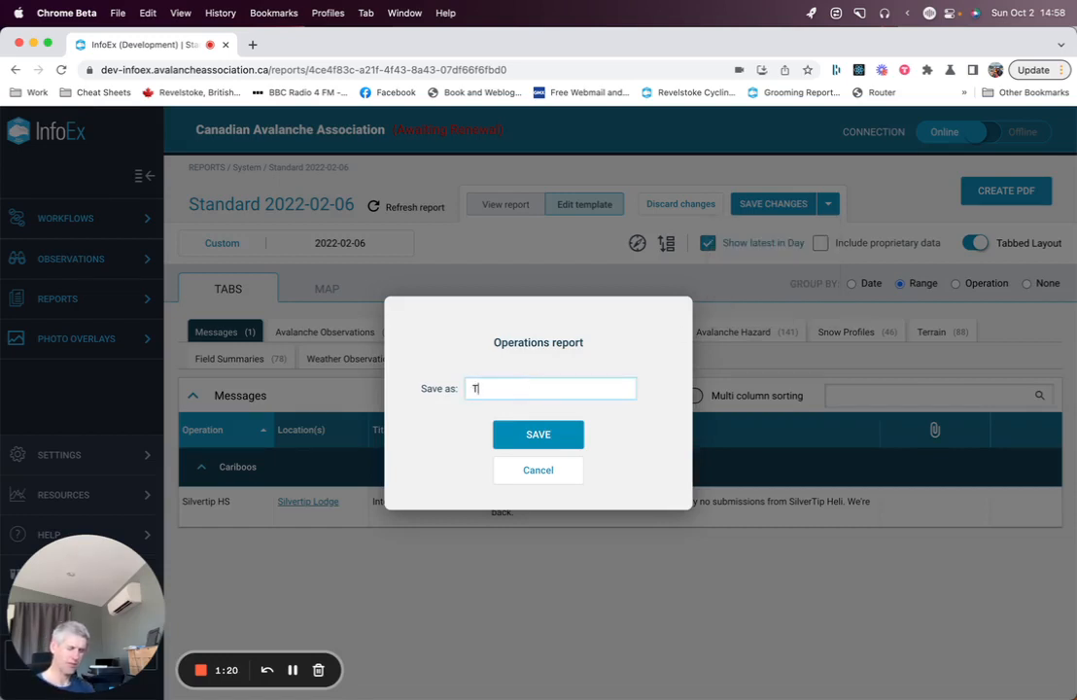
type("est2")
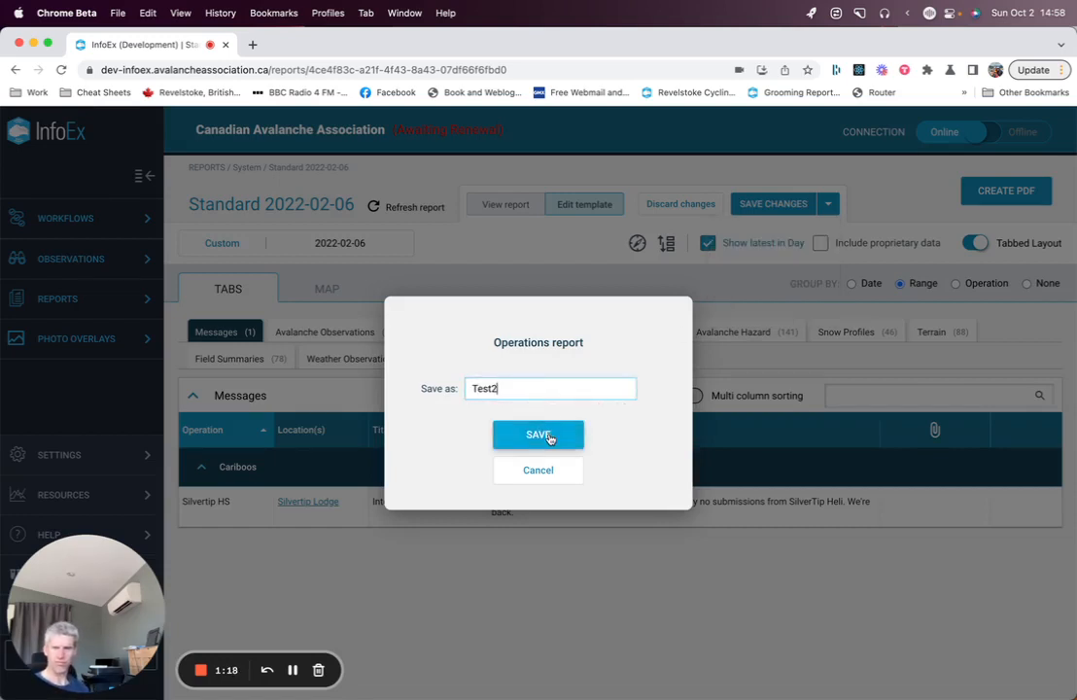
left_click(537, 435)
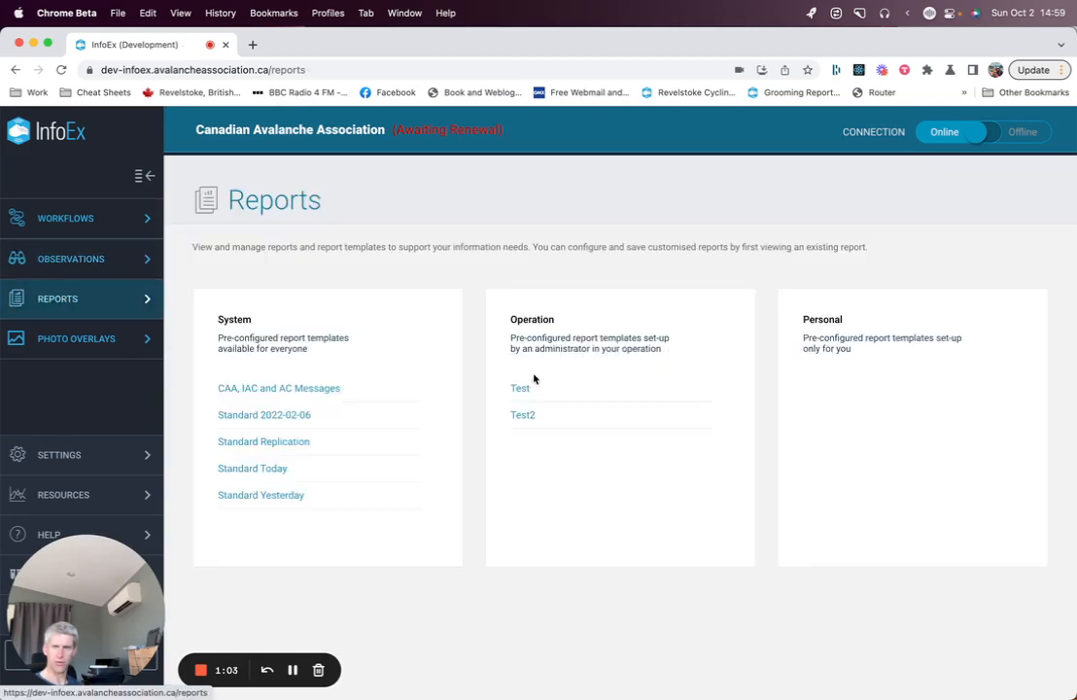
mouse_move(521, 429)
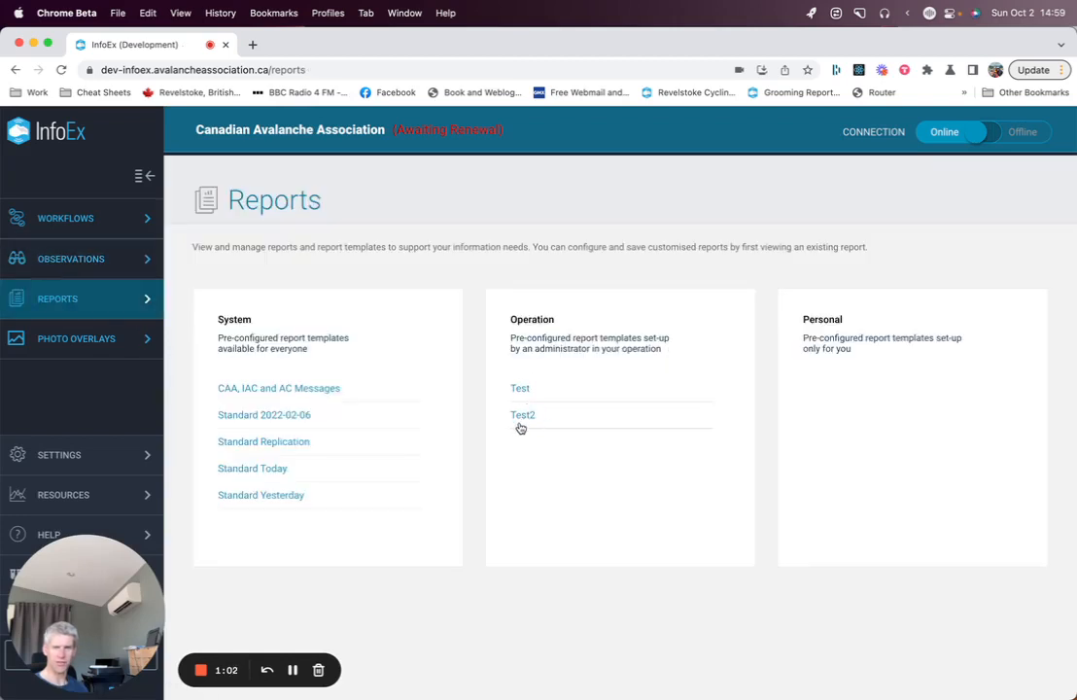